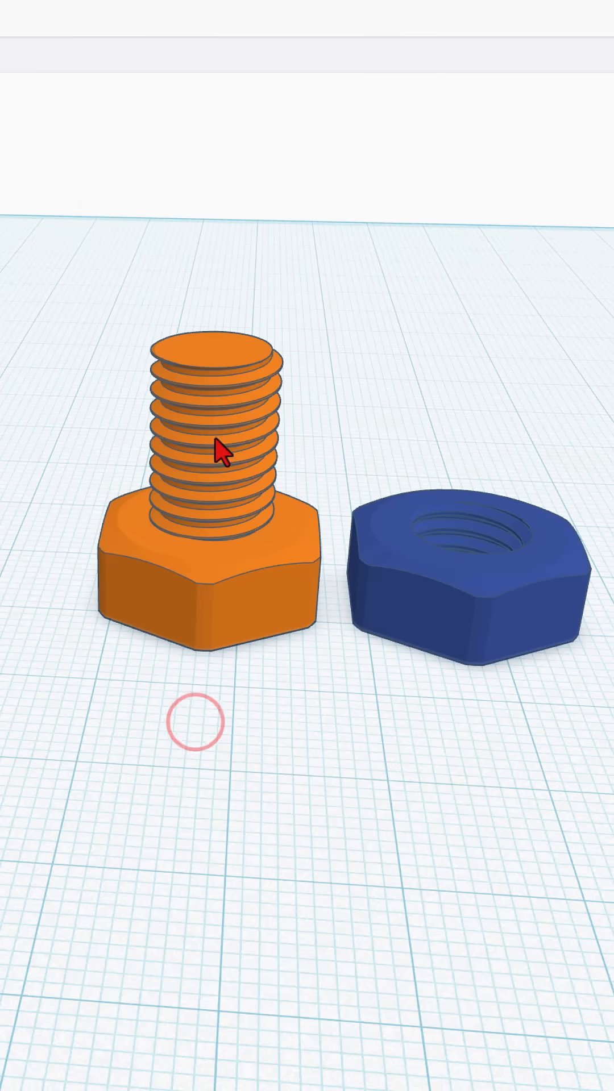
{"action": "mouse_move", "coordinate": [395, 535]}
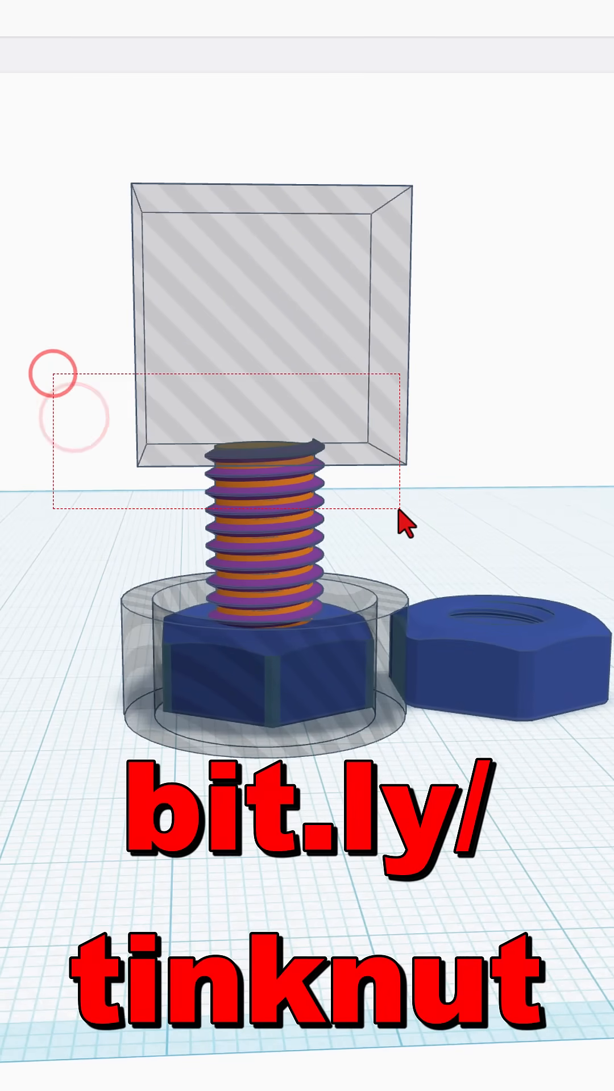
Step: Duplicate the thread segment and position the copy on top of the original
{"action": "key", "text": "ctrl+d"}
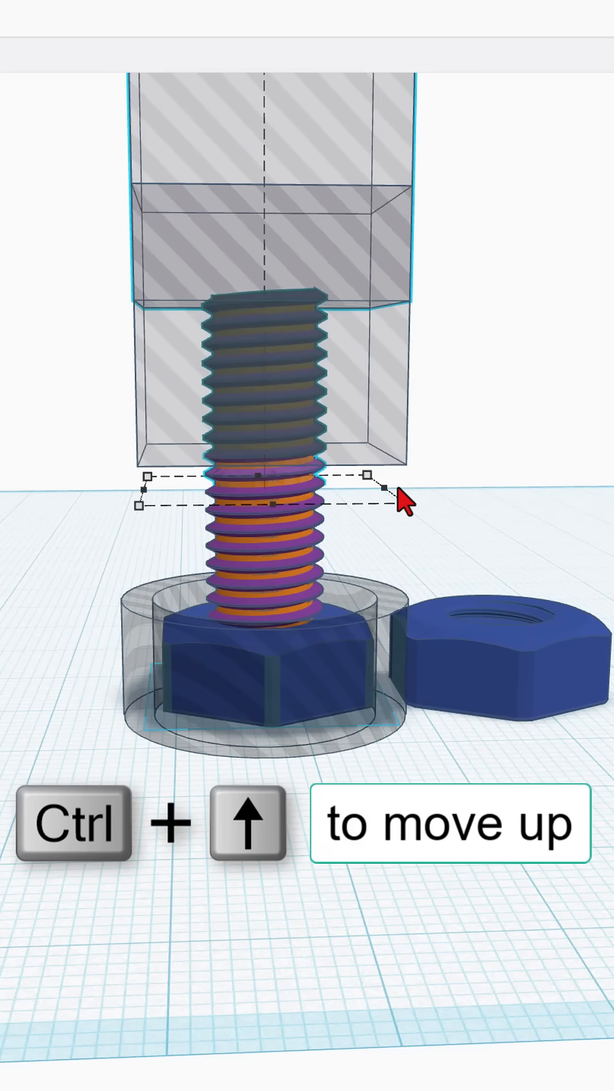
{"action": "key", "text": "ctrl+up"}
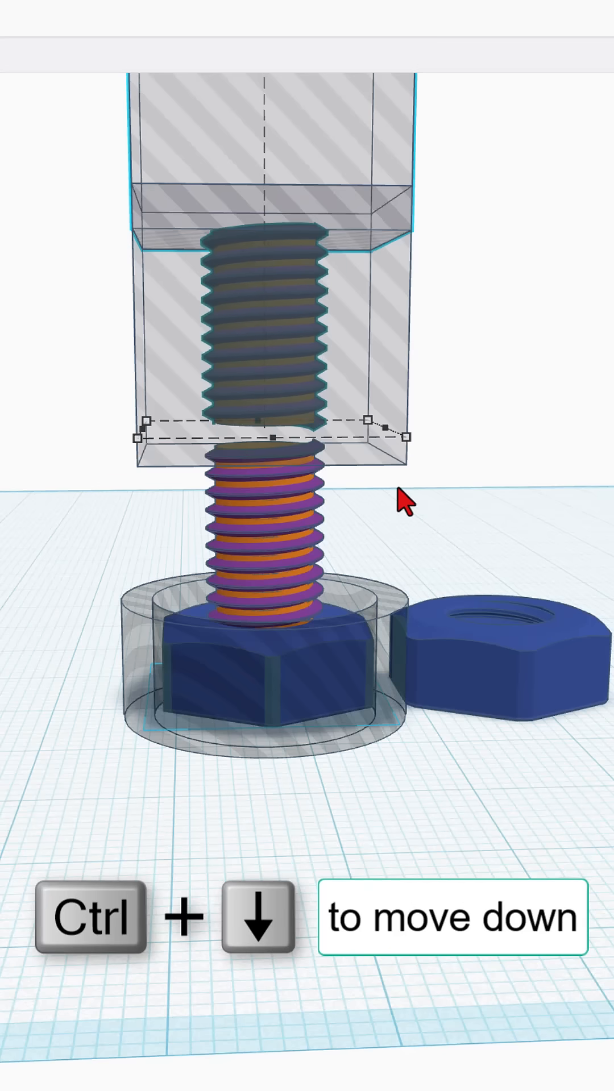
{"action": "key", "text": "Ctrl+Down"}
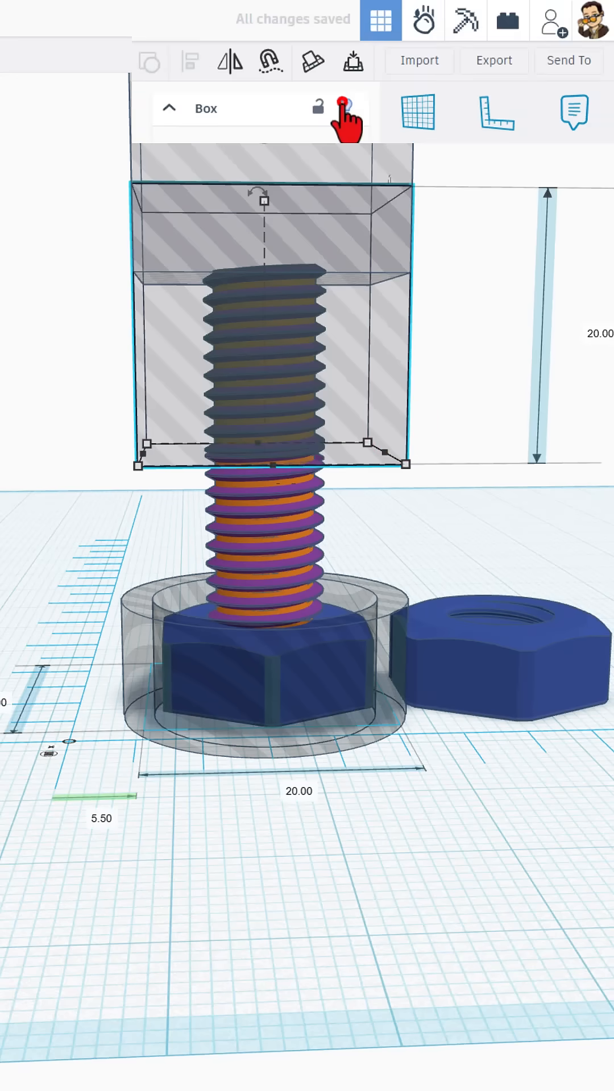
{"action": "key", "text": "ctrl+h"}
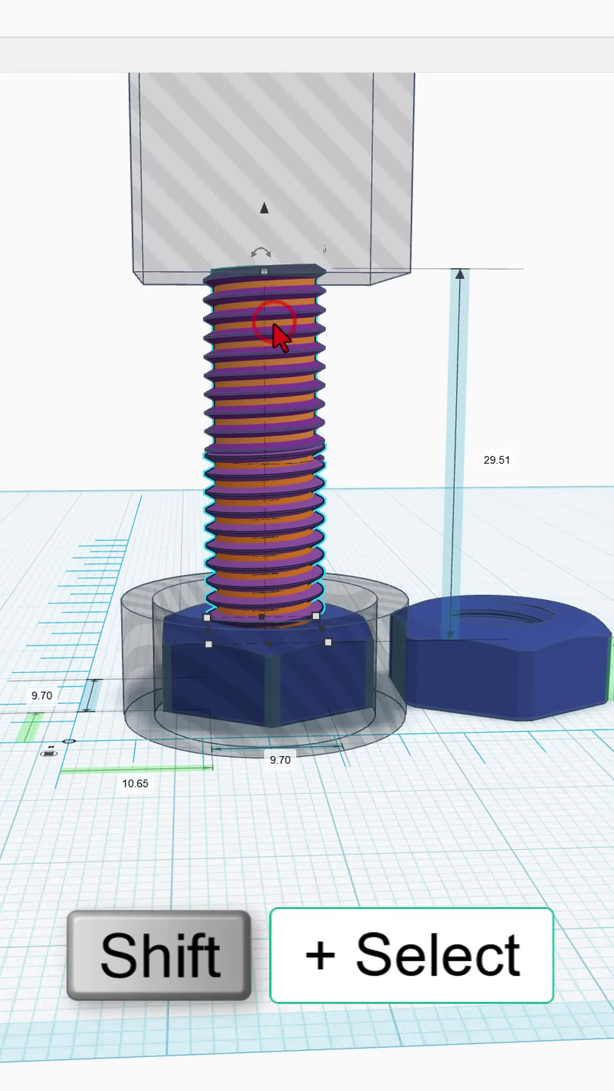
{"action": "mouse_move", "coordinate": [463, 409]}
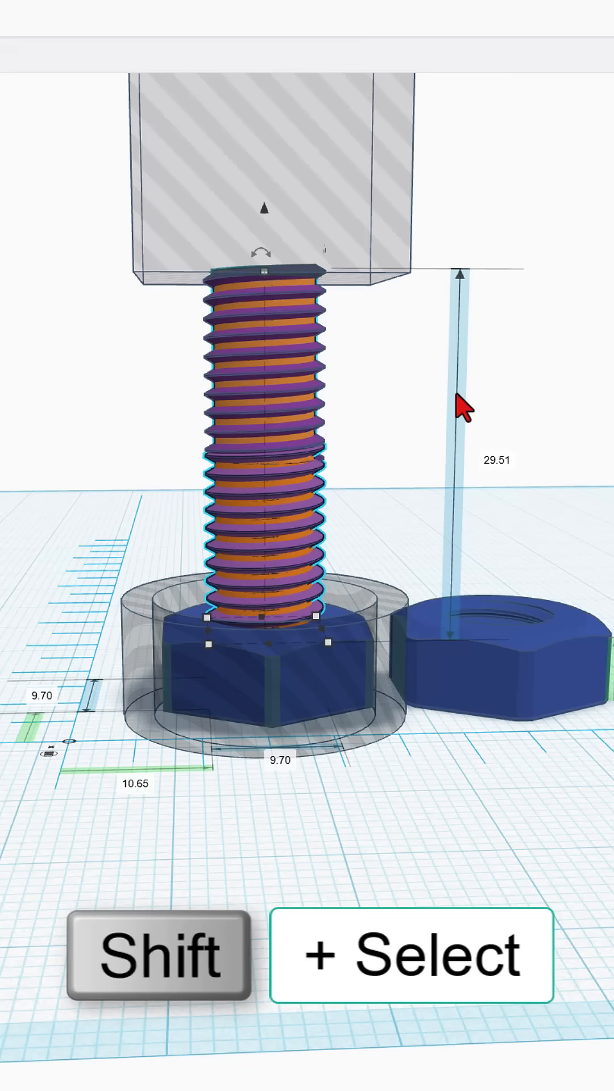
{"action": "mouse_move", "coordinate": [452, 400]}
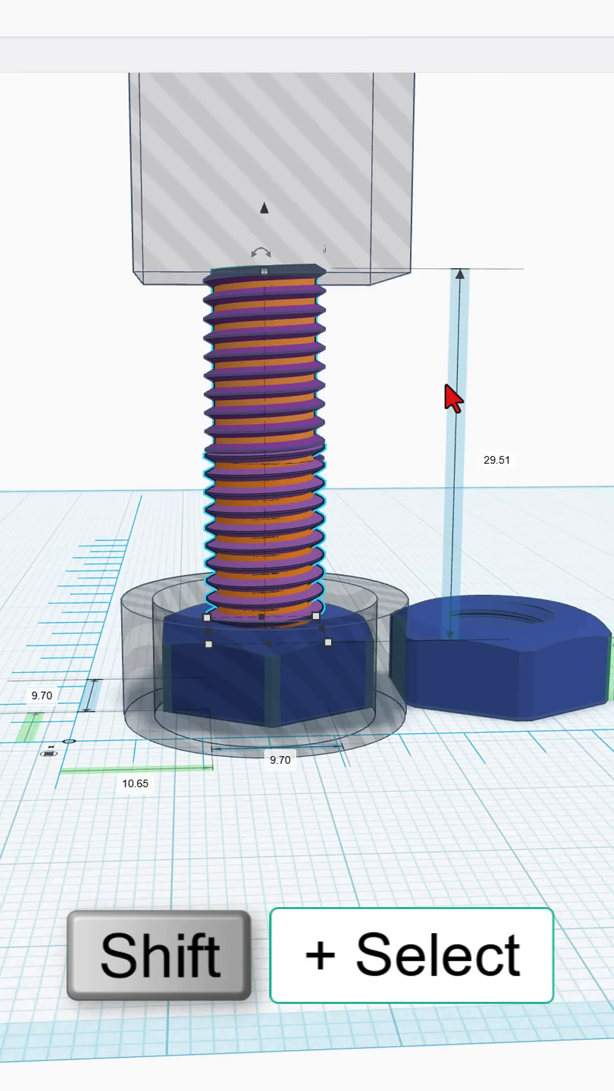
{"action": "mouse_move", "coordinate": [229, 501]}
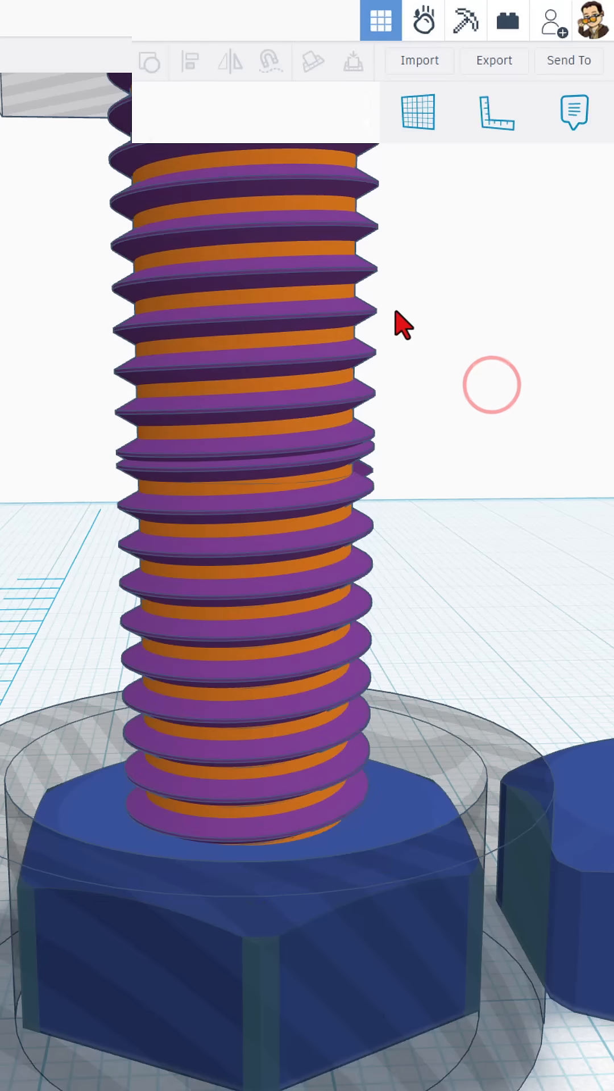
Step: Set Snap Grid to 0.1 mm with the upper thread copy selected for fine alignment
{"action": "left_click", "coordinate": [243, 313]}
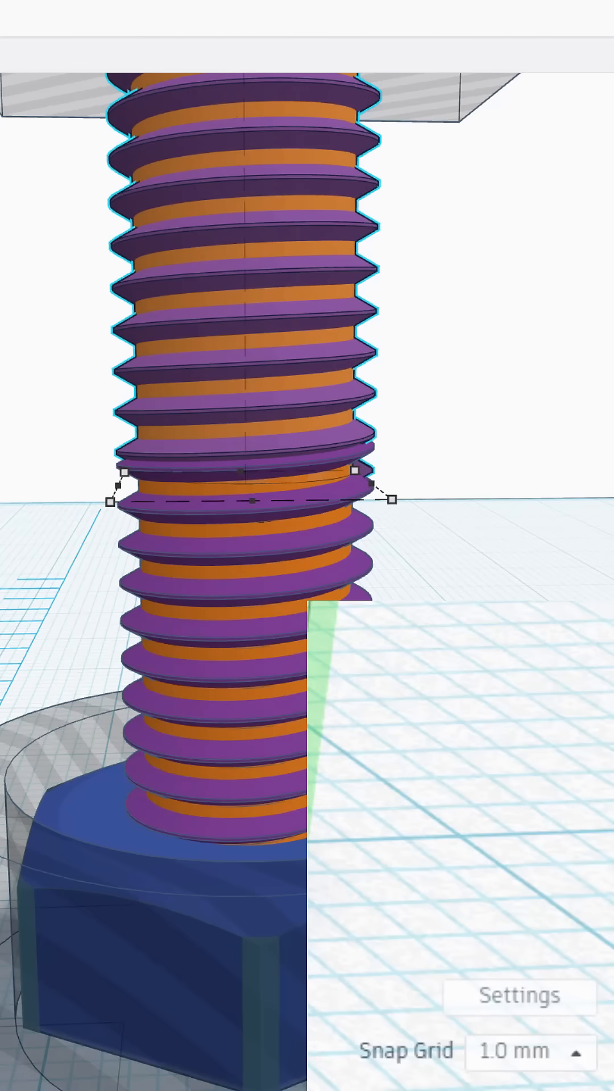
{"action": "left_click", "coordinate": [525, 1050]}
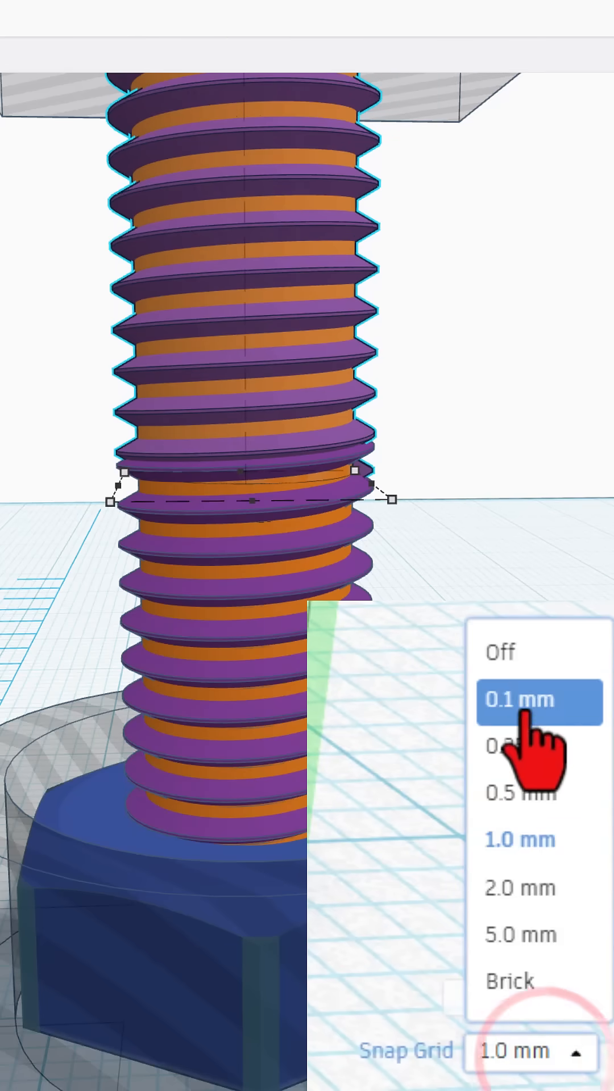
{"action": "left_click", "coordinate": [515, 700]}
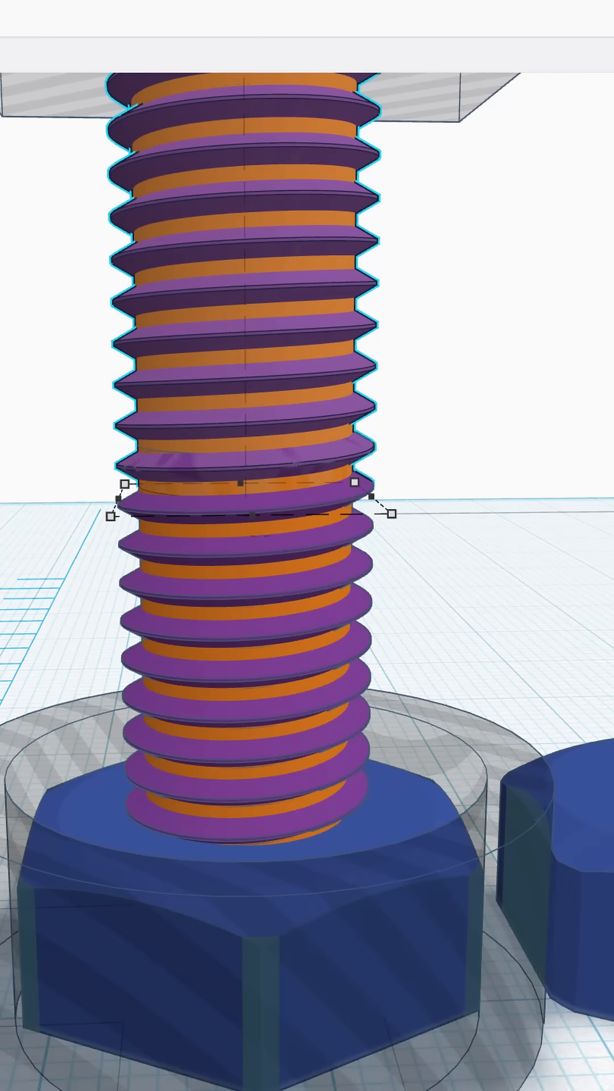
{"action": "scroll", "scroll_direction": "down", "scroll_amount": 3}
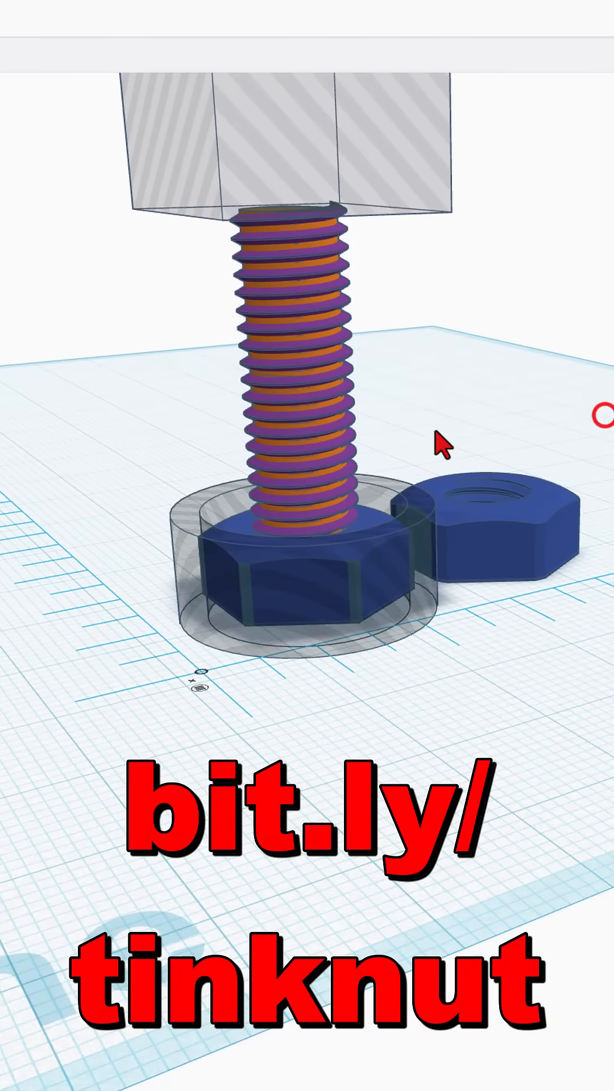
Step: Read the stacked thread's 28.50 mm height, unhide all shapes, and select the bolt assembly
{"action": "left_click", "coordinate": [302, 487]}
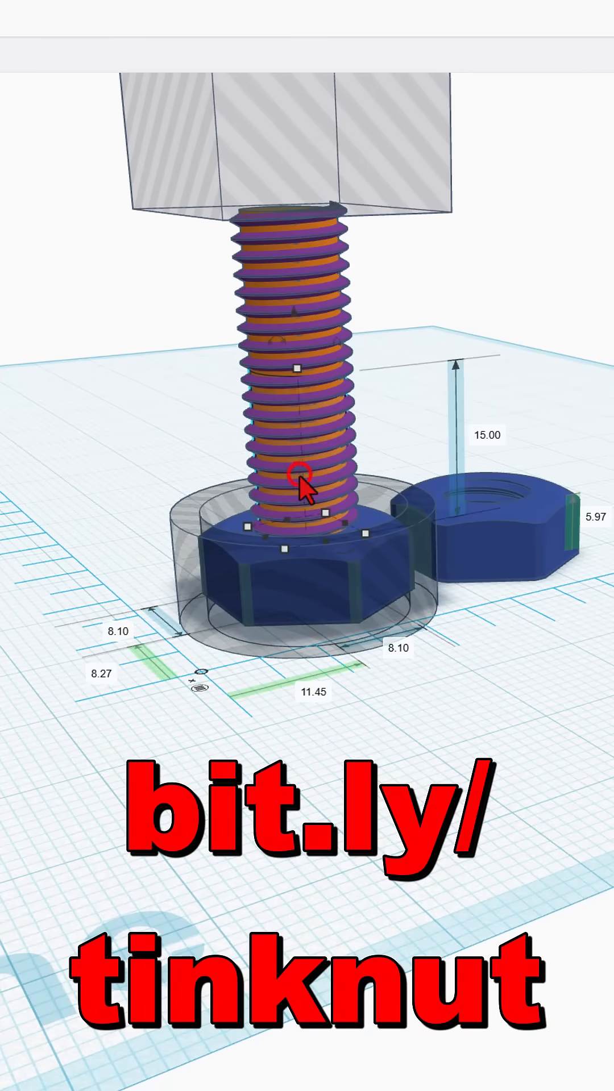
{"action": "mouse_move", "coordinate": [309, 302]}
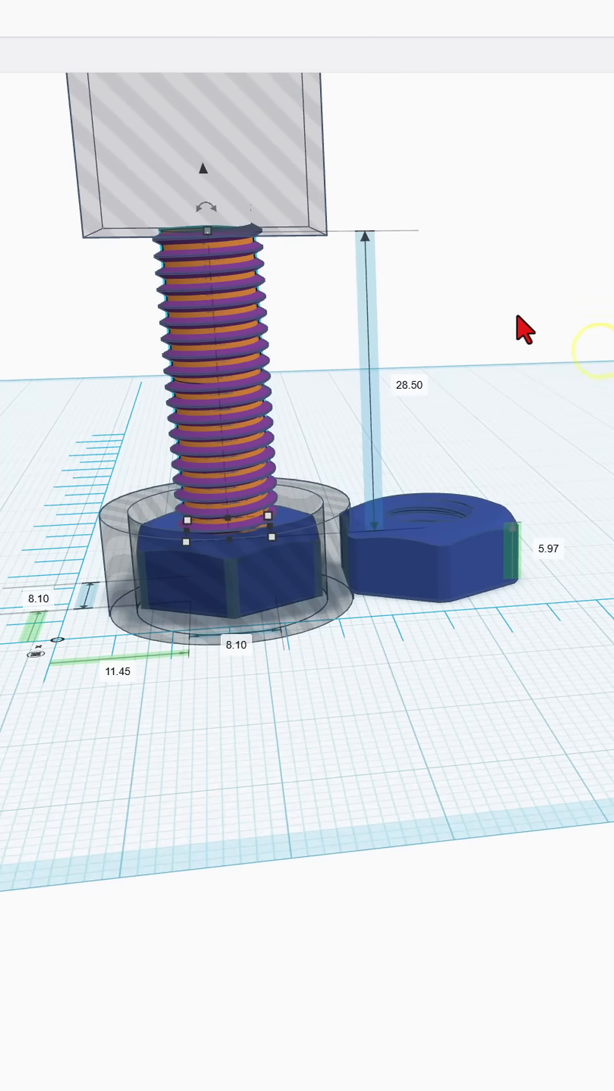
{"action": "key", "text": "ctrl+shift+h"}
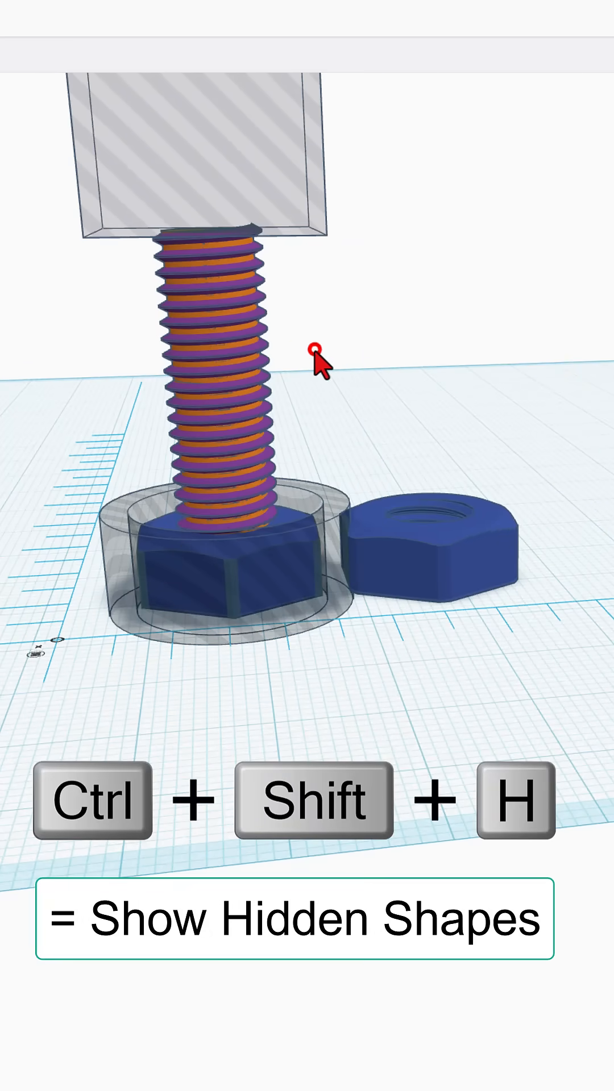
{"action": "left_click", "coordinate": [141, 92]}
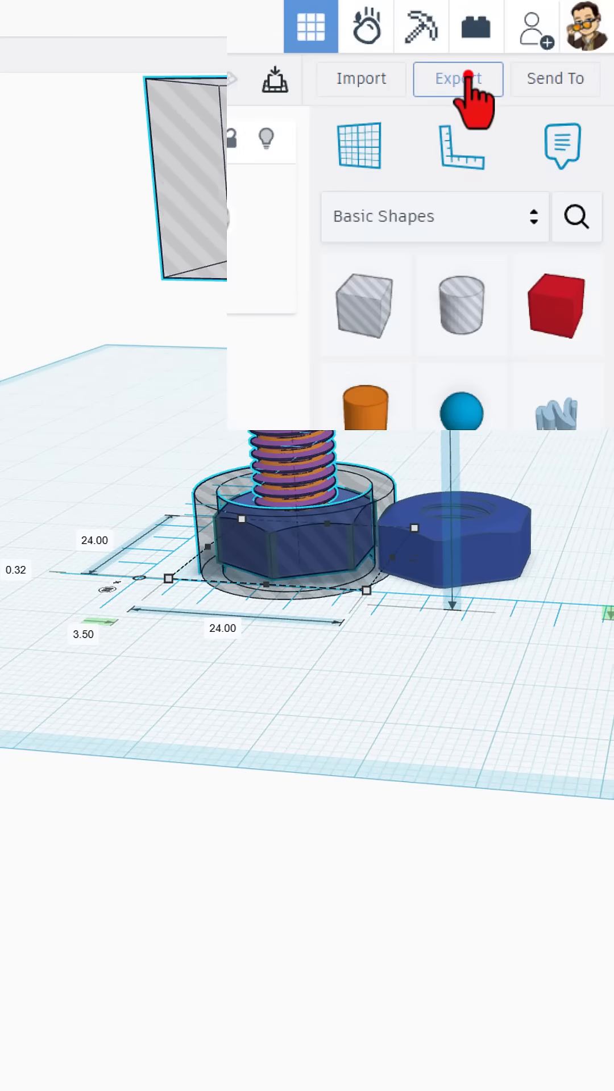
Step: Export the 7 selected bolt shapes as an STL file for 3D printing
{"action": "left_click", "coordinate": [458, 78]}
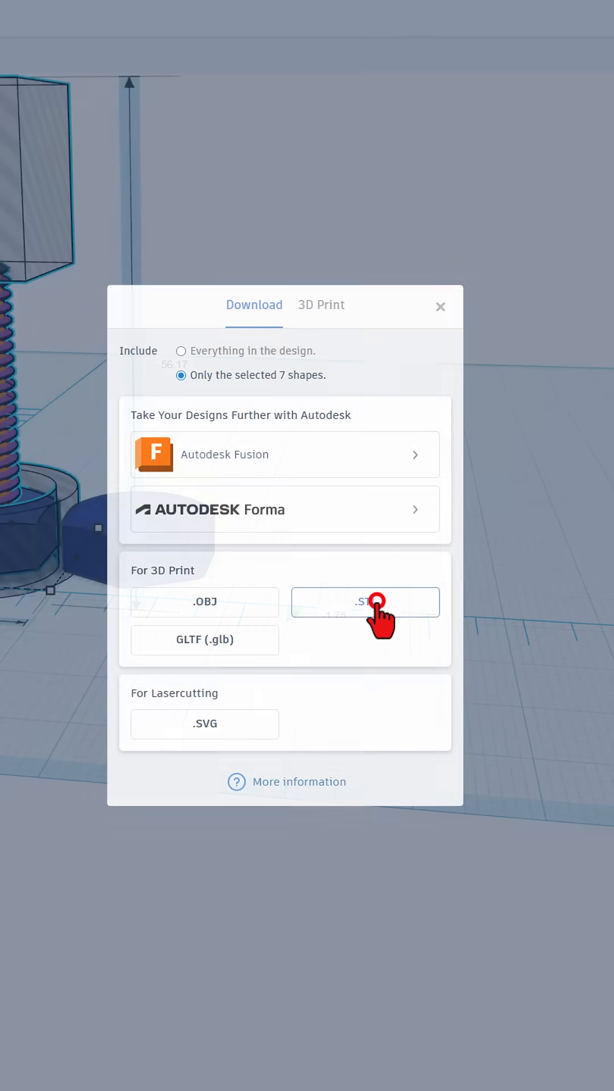